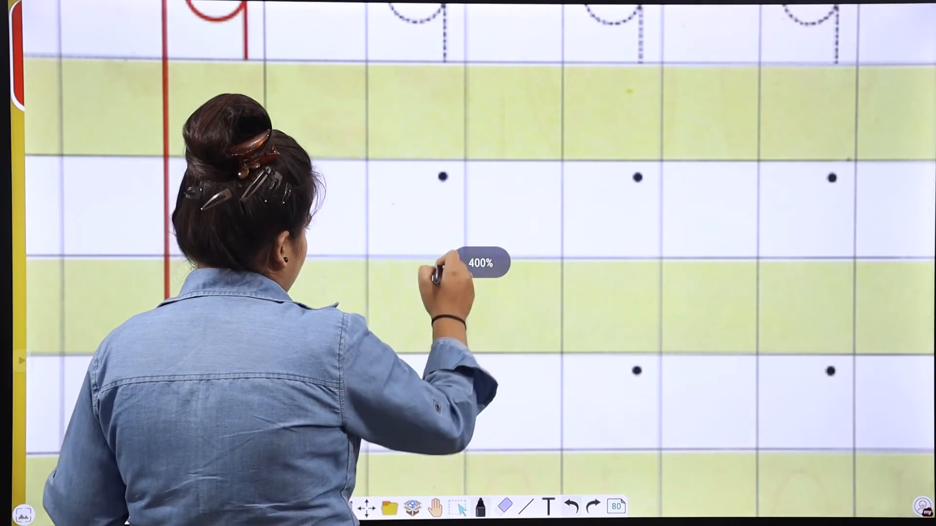
Pan the zoomed worksheet down to the 'Identify and circle every number 9' exercise
click(482, 510)
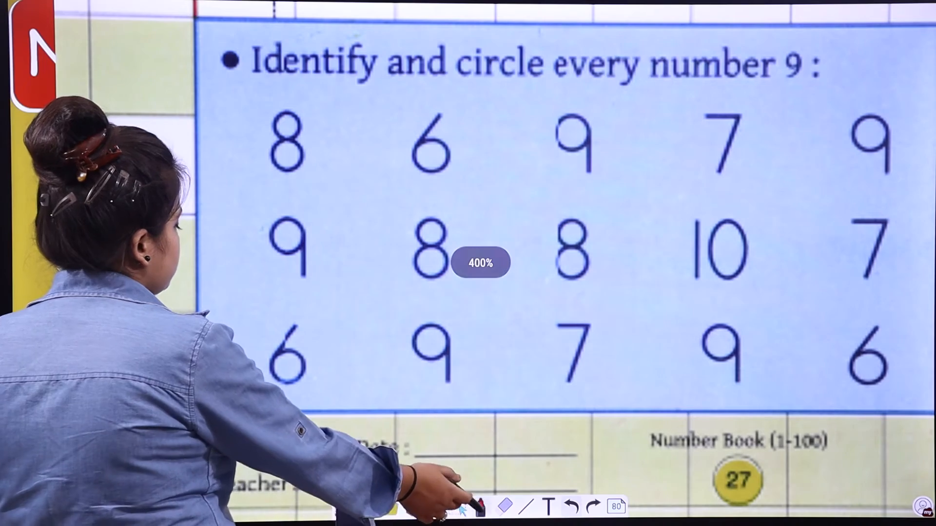
Choose a black marker and ring each 9 in the number hunt grid
click(480, 509)
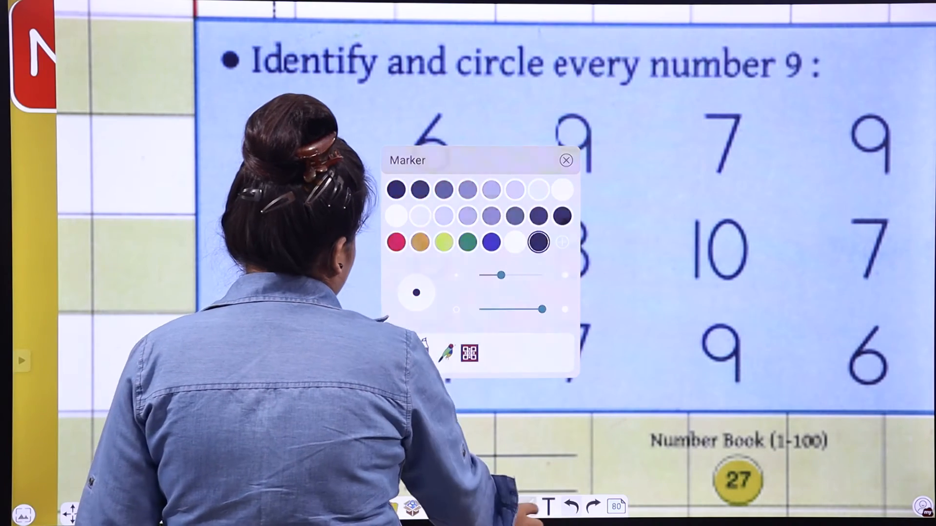
click(565, 160)
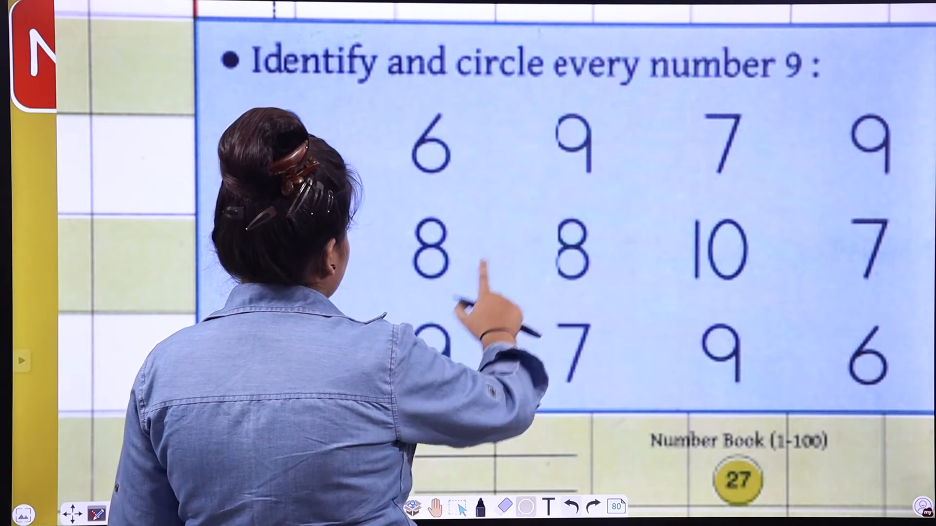
click(527, 507)
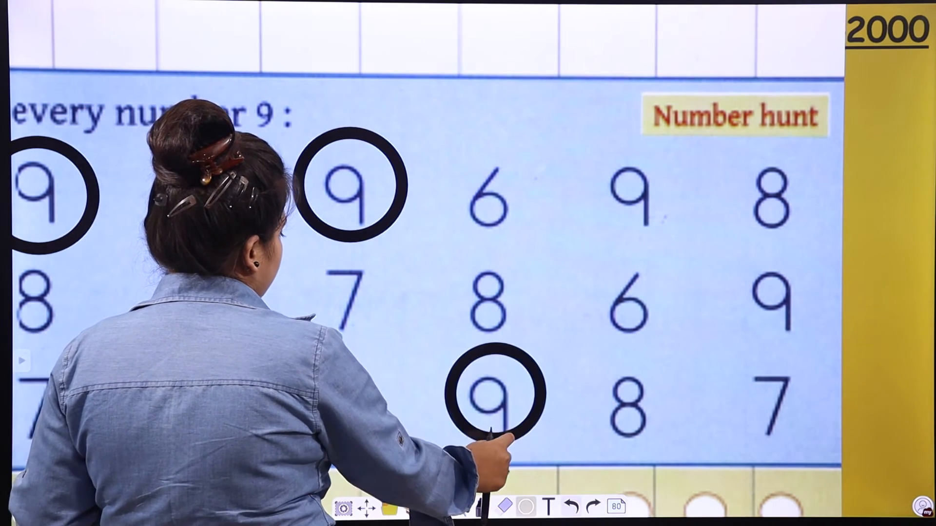
click(492, 408)
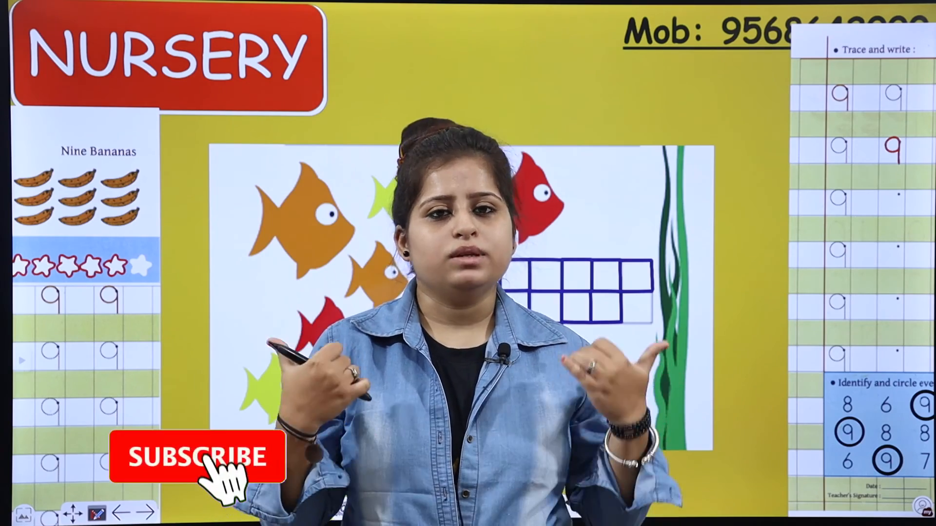
Zoom out to the full board showing the complete worksheet with traced and circled 9s
click(197, 461)
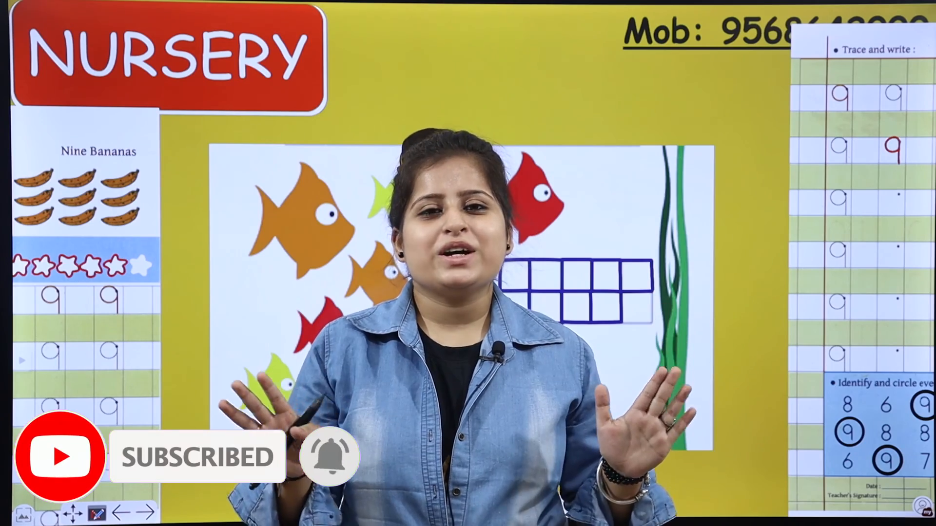